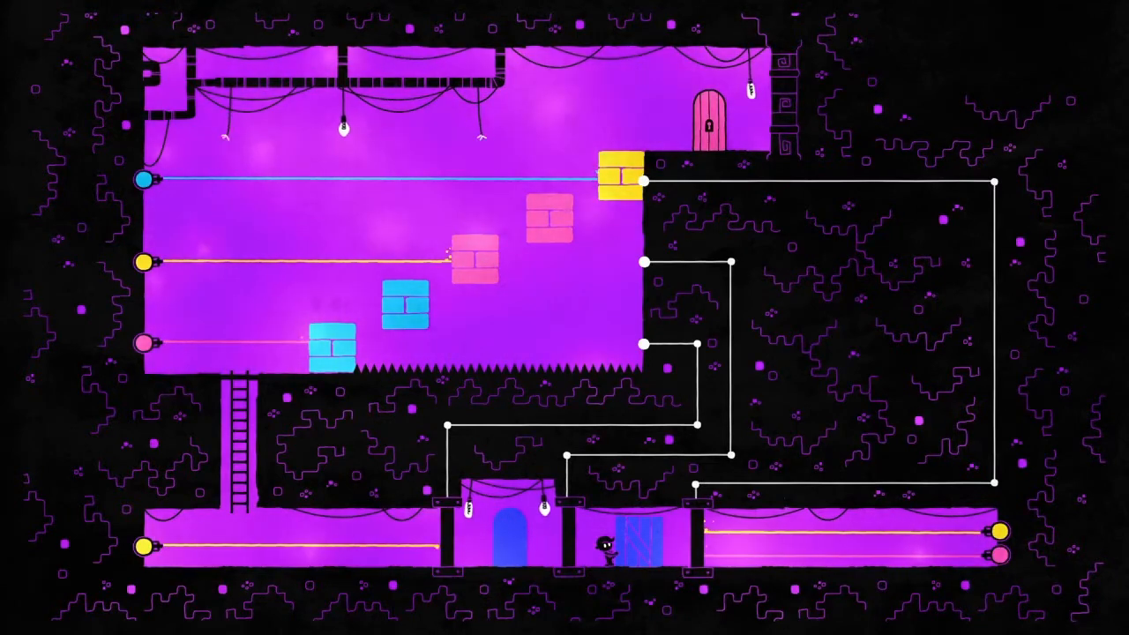
{"action": "left_click", "coordinate": [603, 547]}
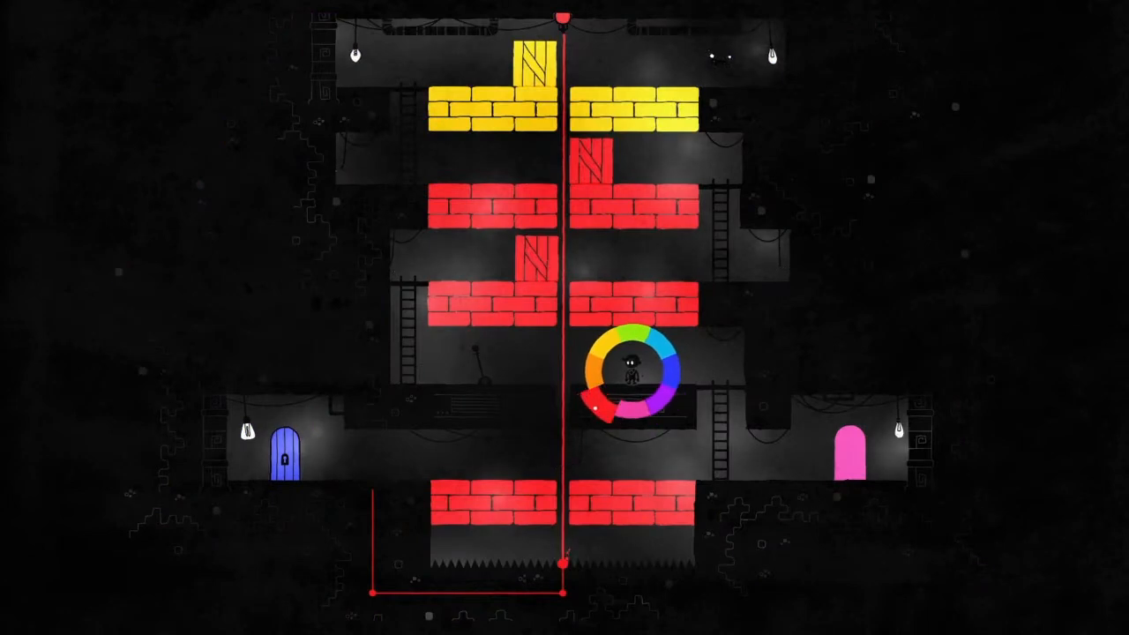
{"action": "left_click", "coordinate": [604, 406]}
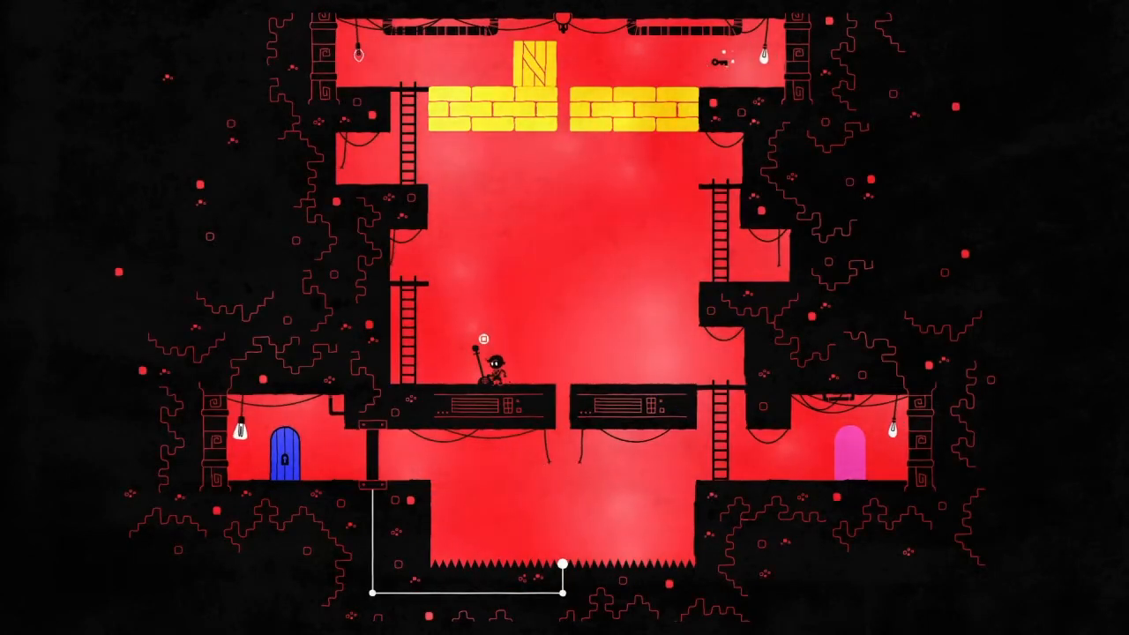